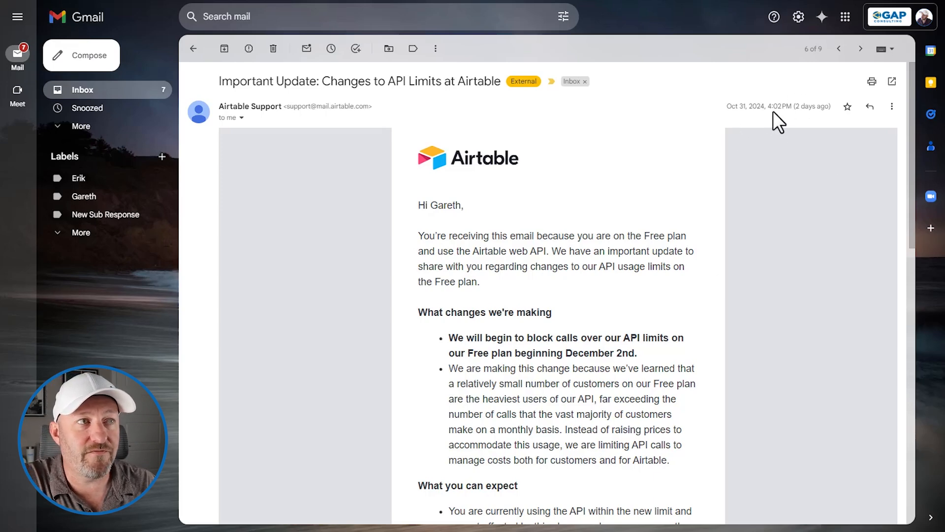
mouse_move(787, 124)
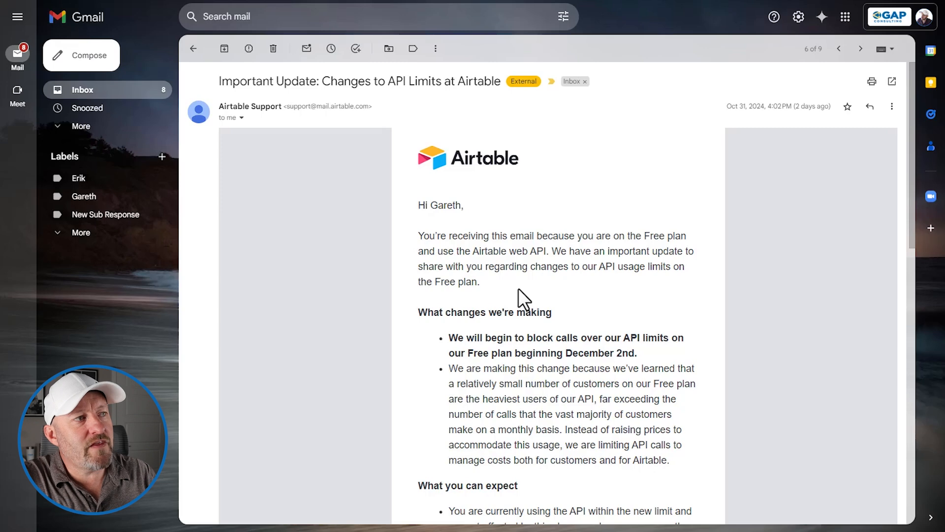
mouse_move(557, 294)
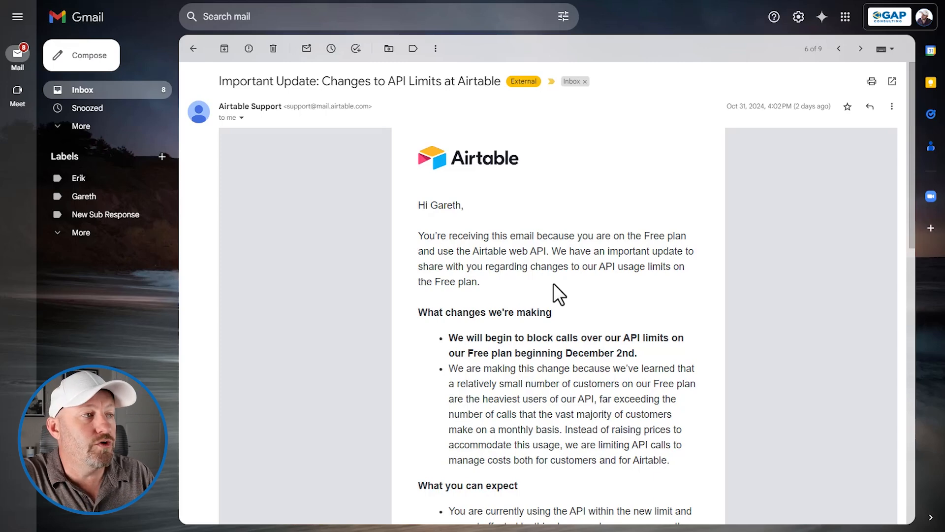
mouse_move(614, 309)
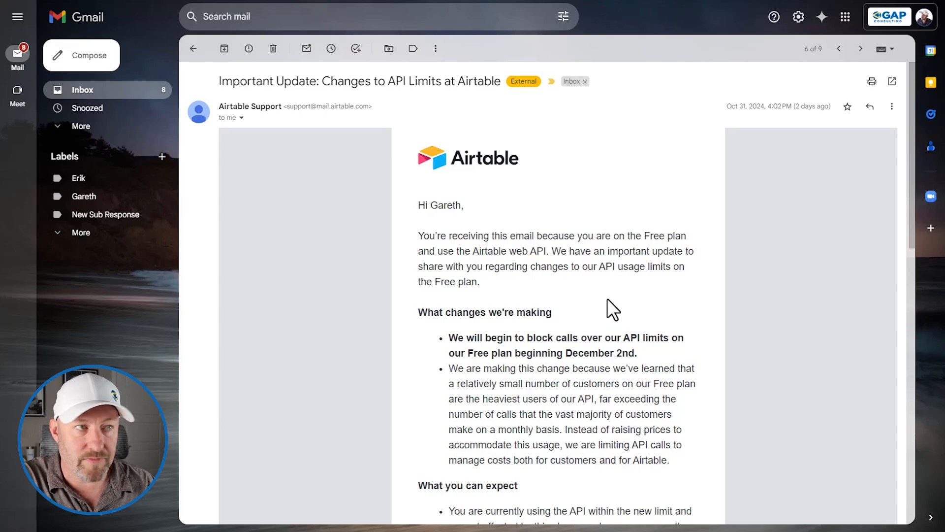
- Scroll the Airtable email down to the 'What you can expect' list and workspace settings note
scroll("down", 3)
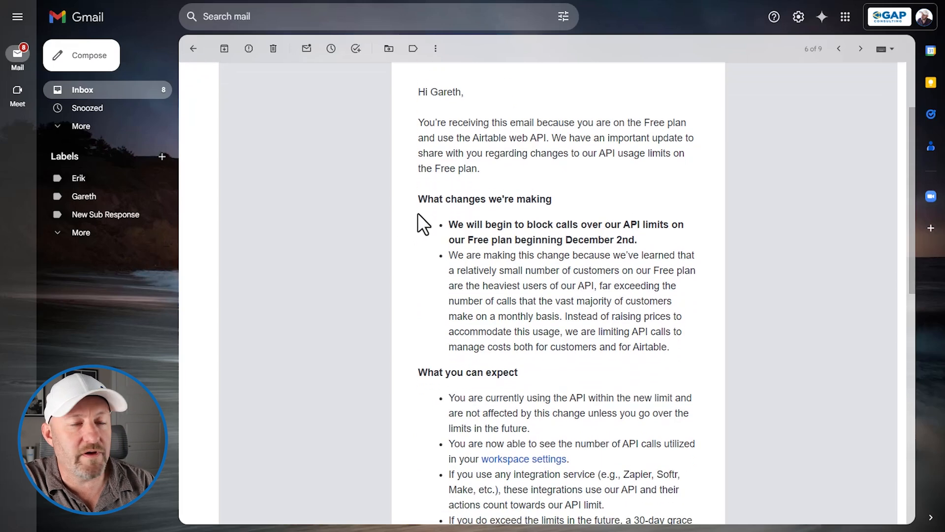
mouse_move(717, 338)
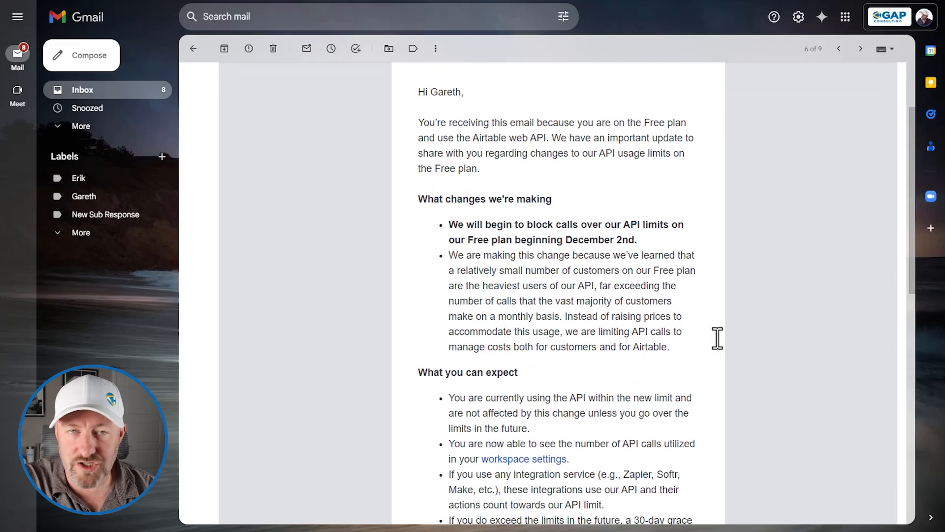
mouse_move(762, 385)
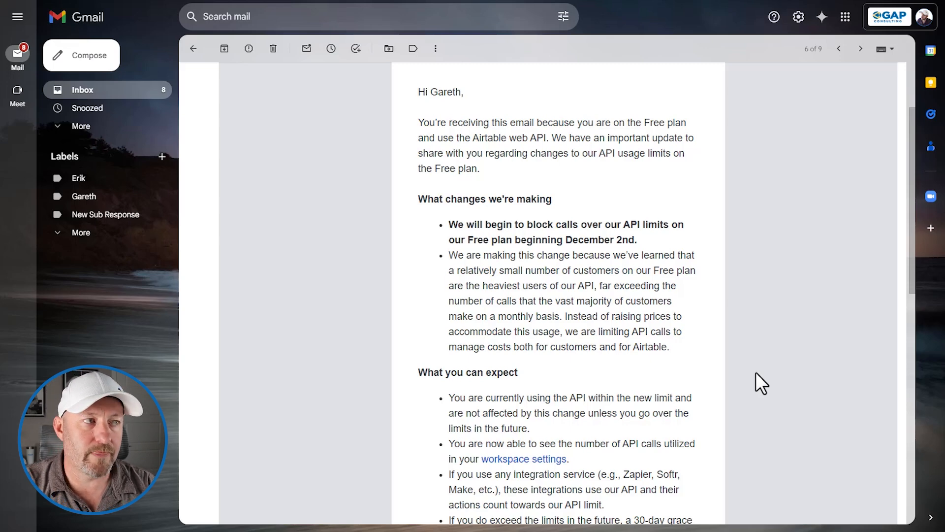
mouse_move(531, 235)
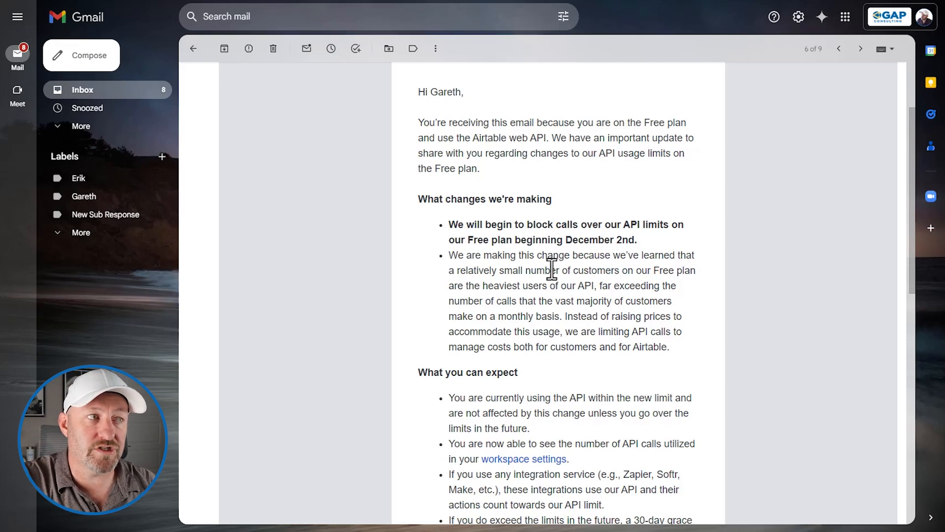
mouse_move(825, 309)
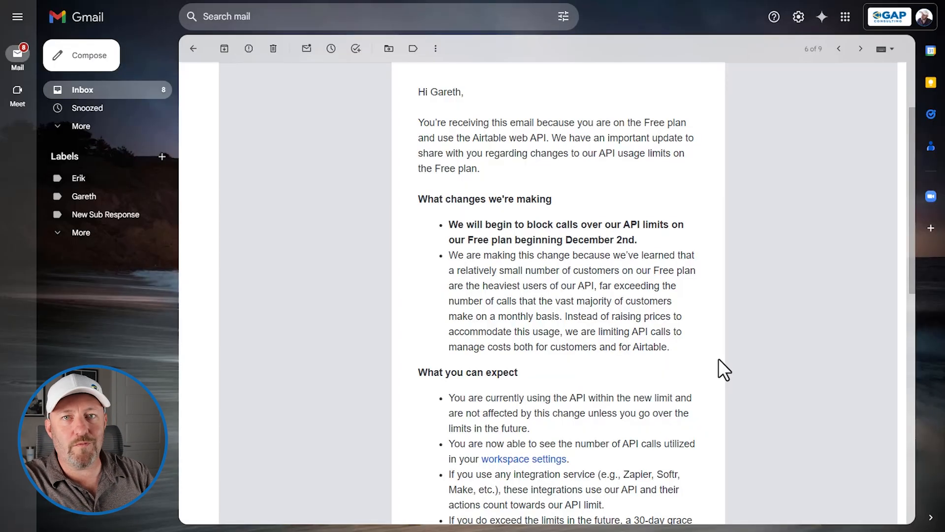
scroll("down", 3)
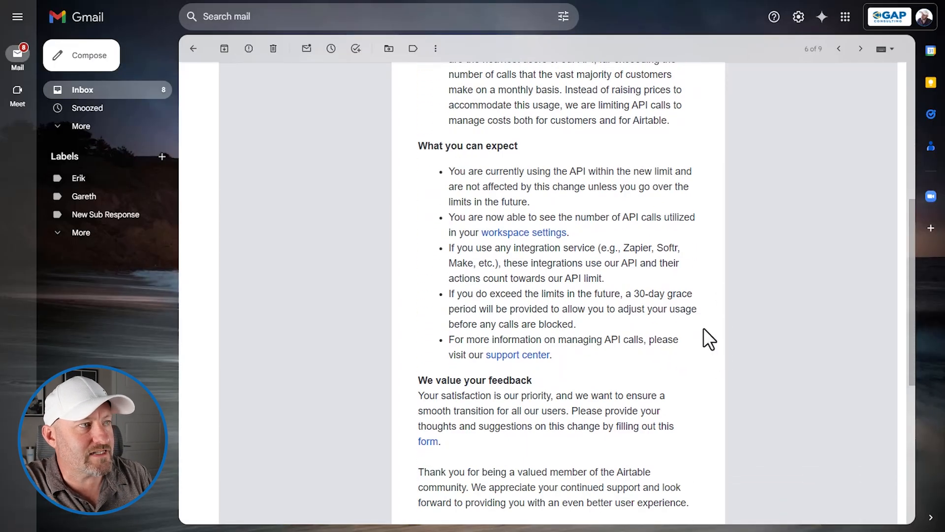
mouse_move(701, 333)
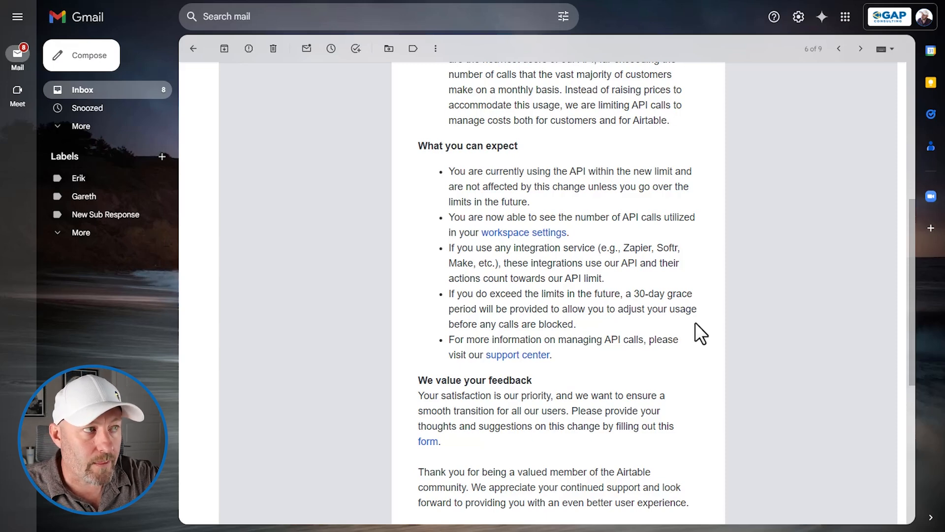
mouse_move(518, 224)
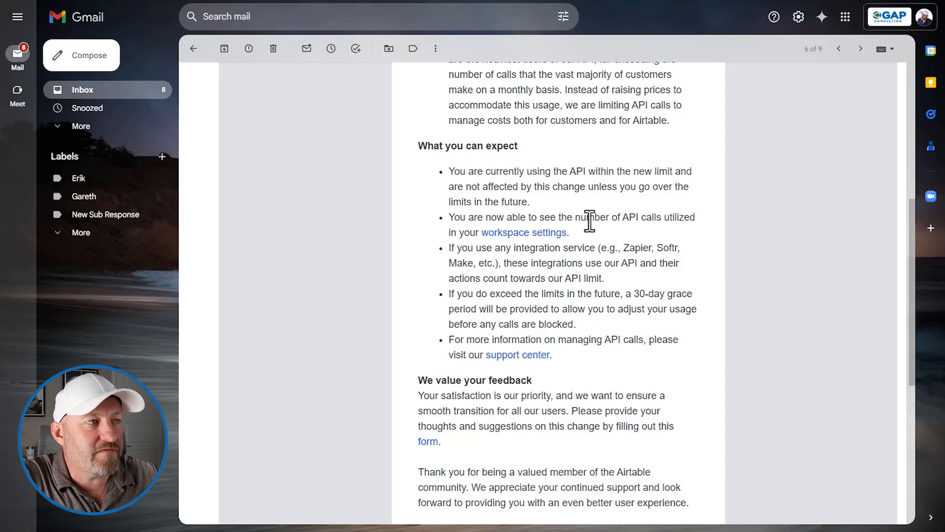
left_click(523, 233)
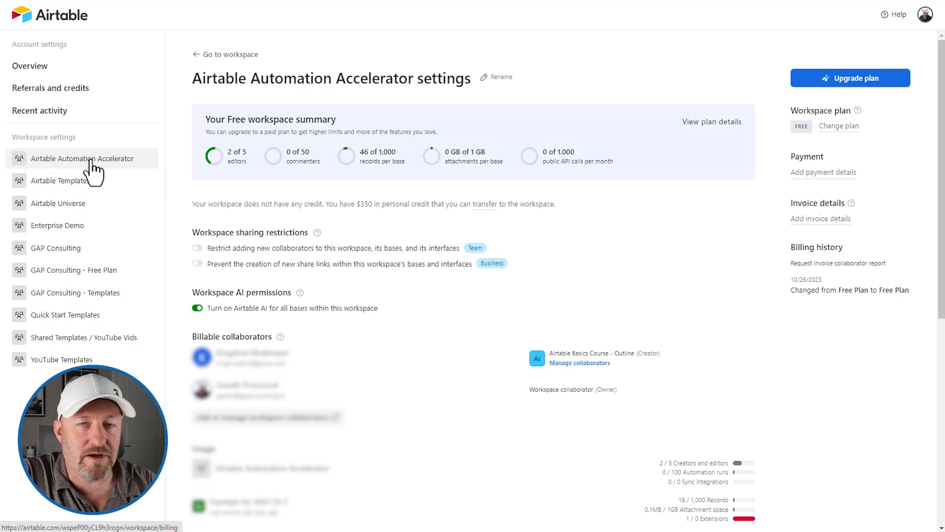
mouse_move(82, 158)
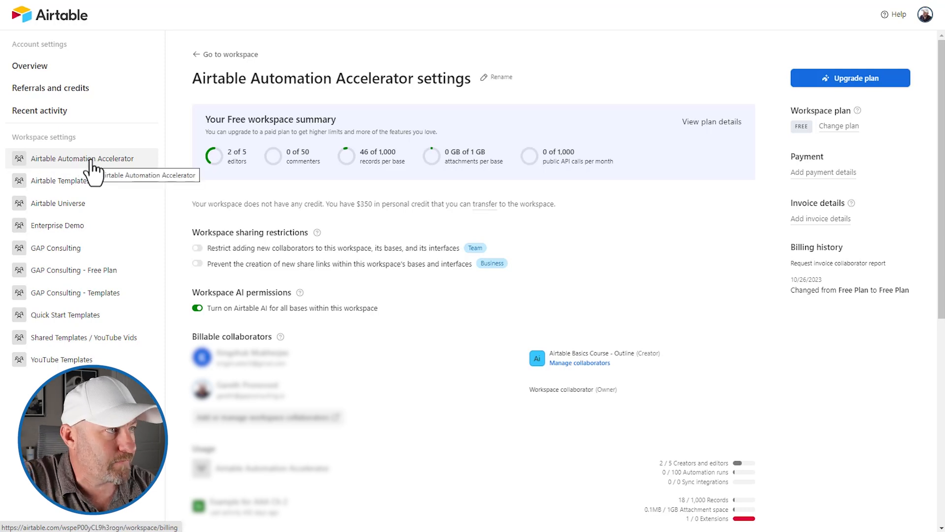
mouse_move(534, 162)
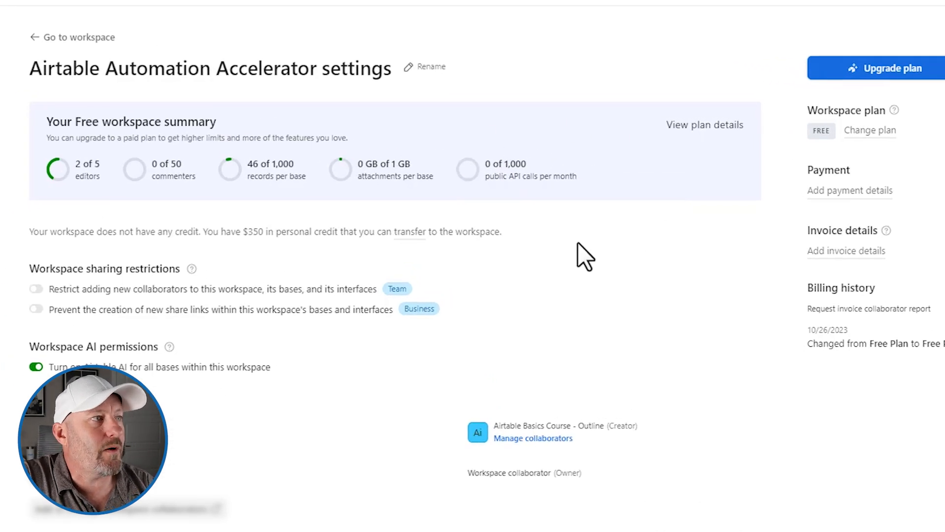
mouse_move(621, 202)
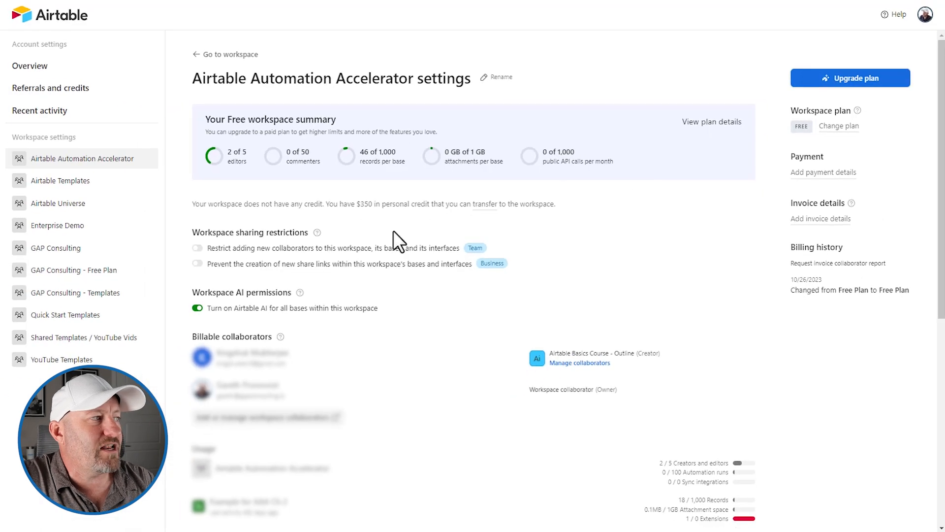
- Select the GAP Consulting workspace in the Workspace settings sidebar
left_click(55, 248)
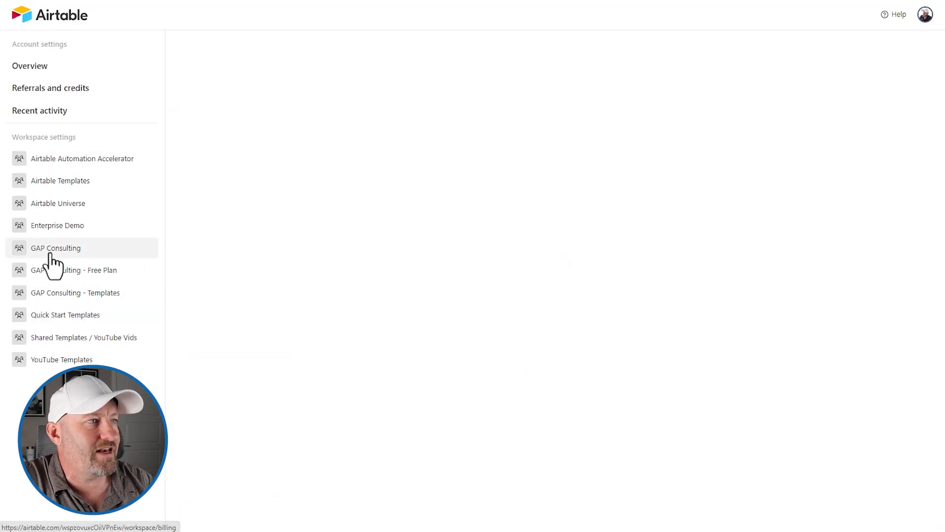
- Load GAP Consulting's Team workspace summary showing 902 of 100,000 public API calls per month
left_click(56, 248)
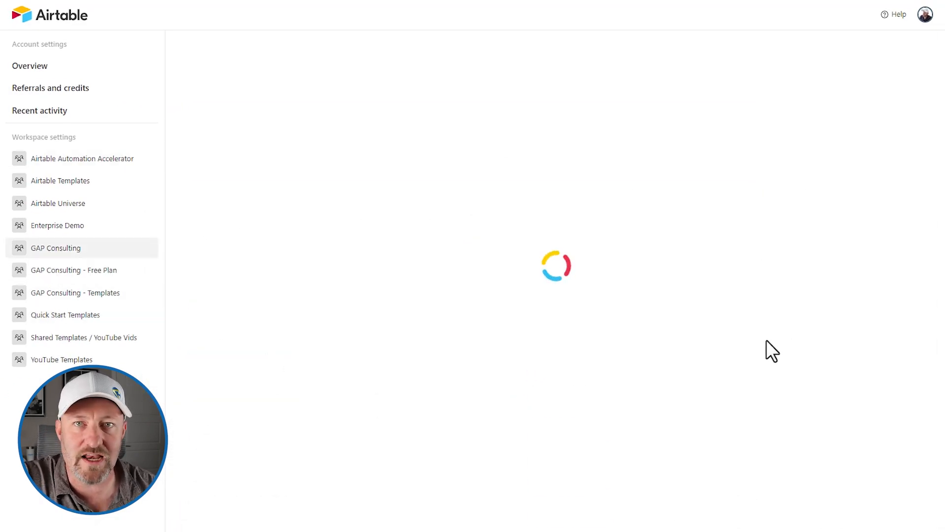
left_click(55, 247)
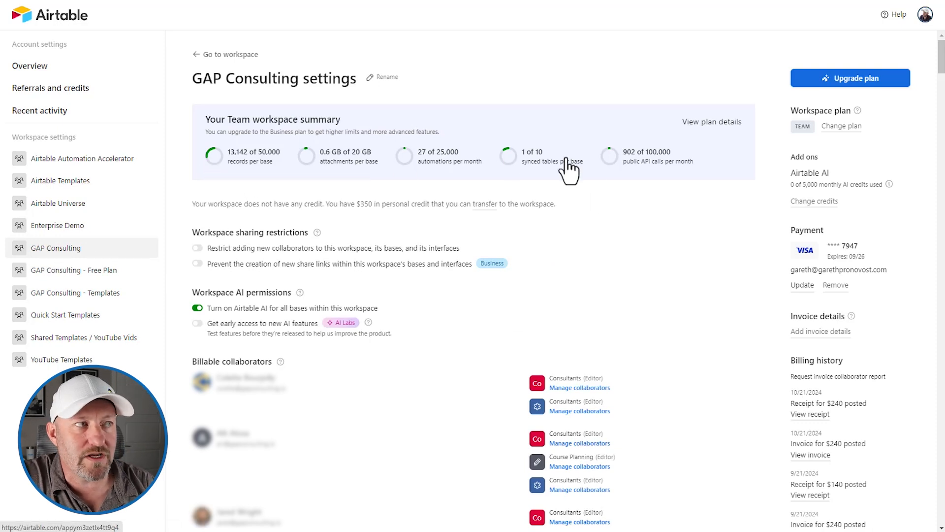
mouse_move(672, 211)
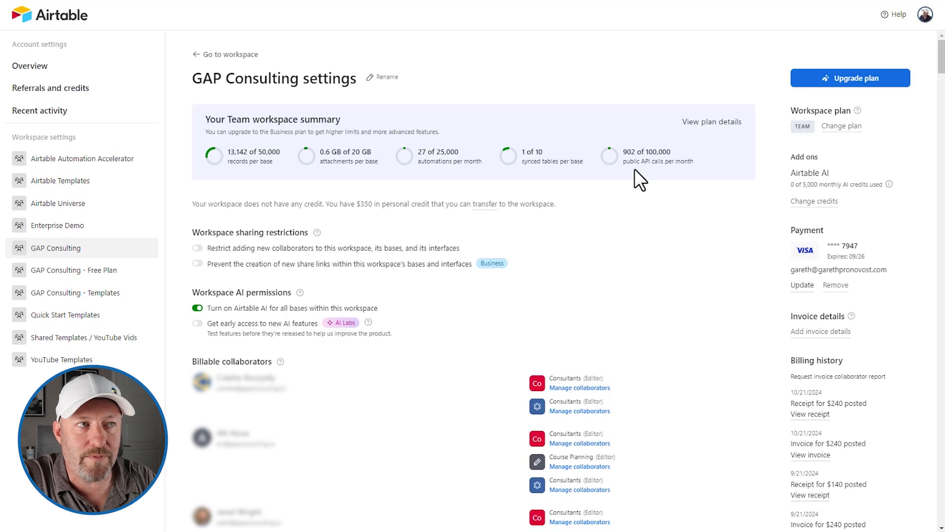
mouse_move(612, 159)
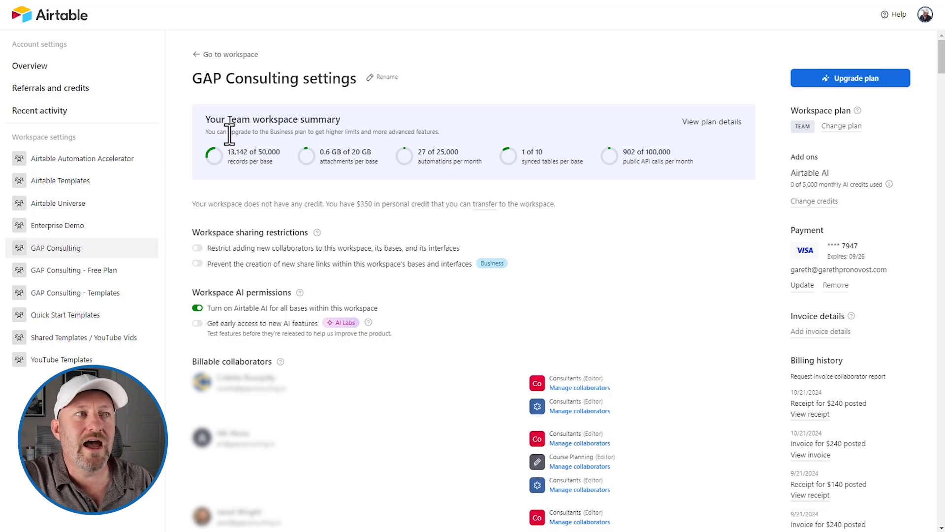
mouse_move(609, 155)
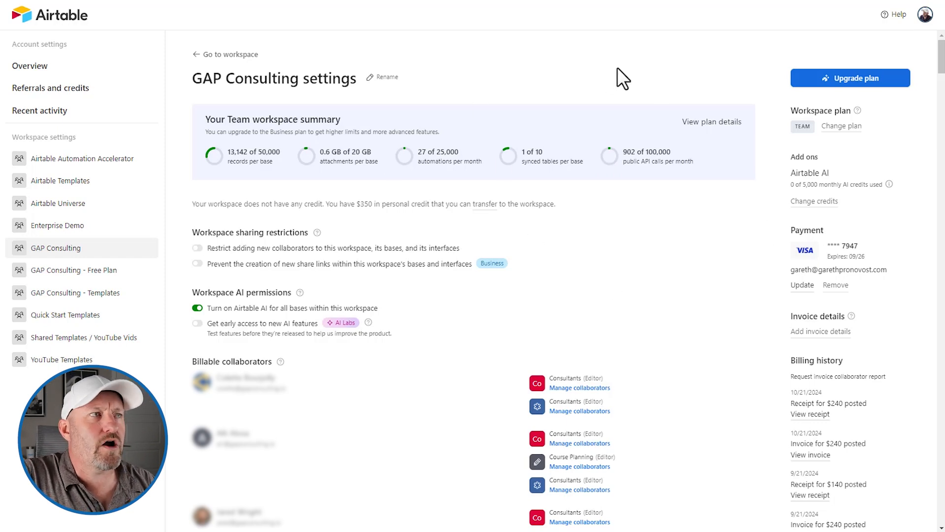
mouse_move(358, 48)
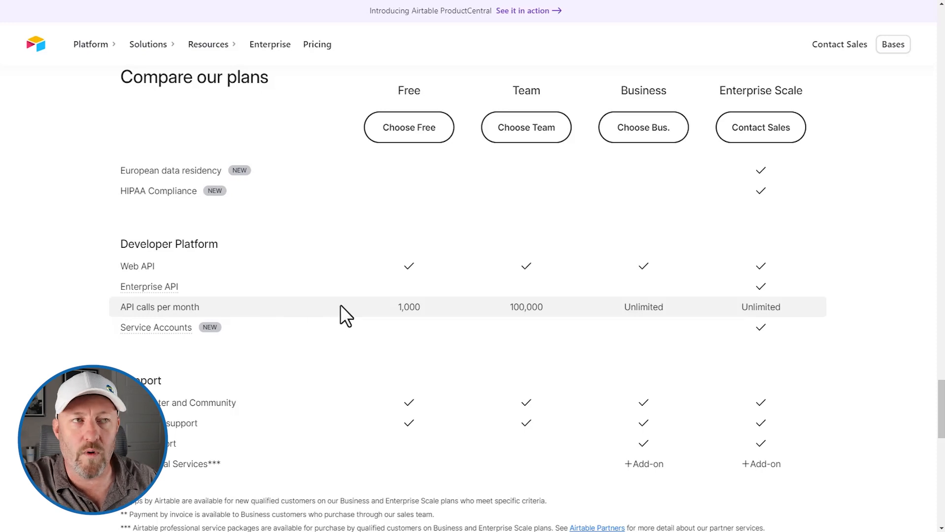
mouse_move(488, 326)
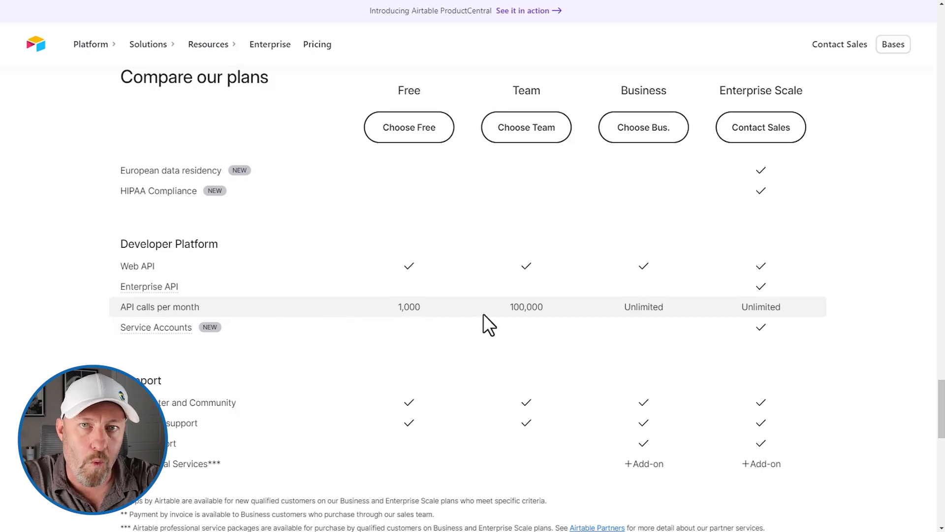
mouse_move(718, 316)
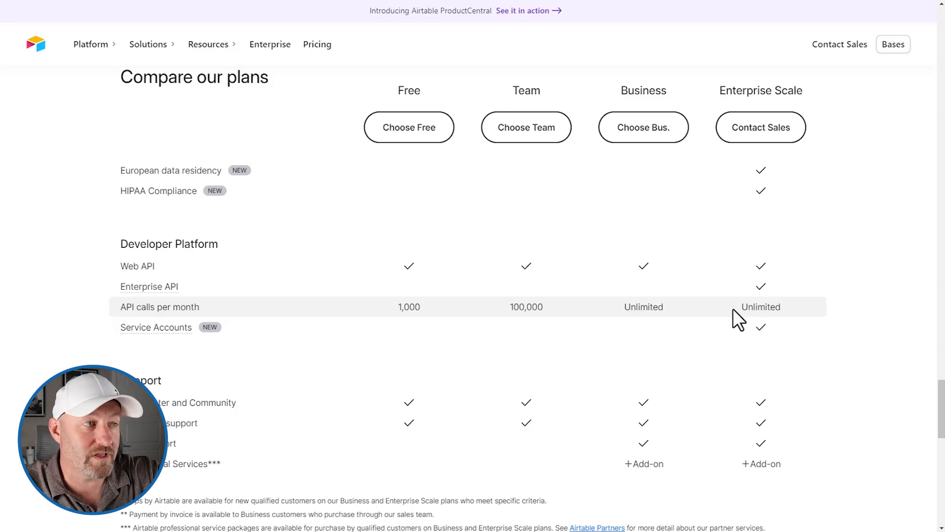
mouse_move(559, 323)
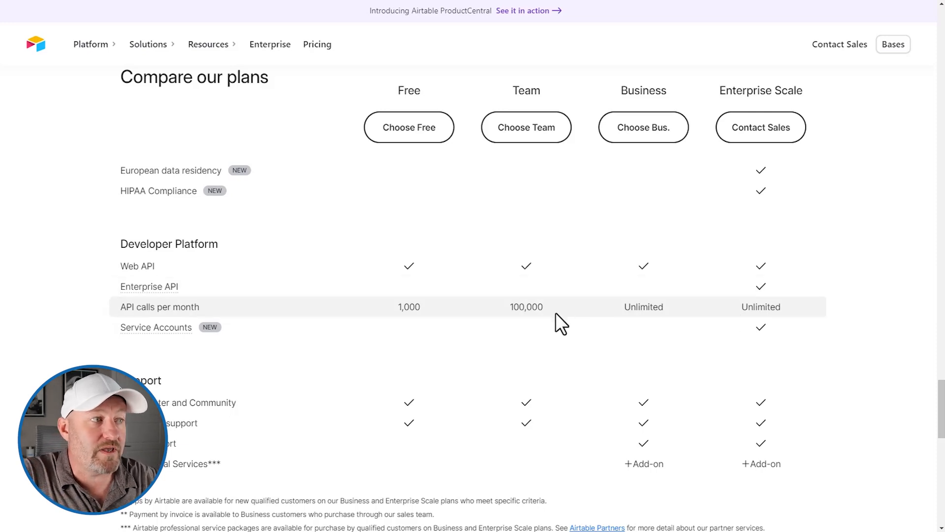